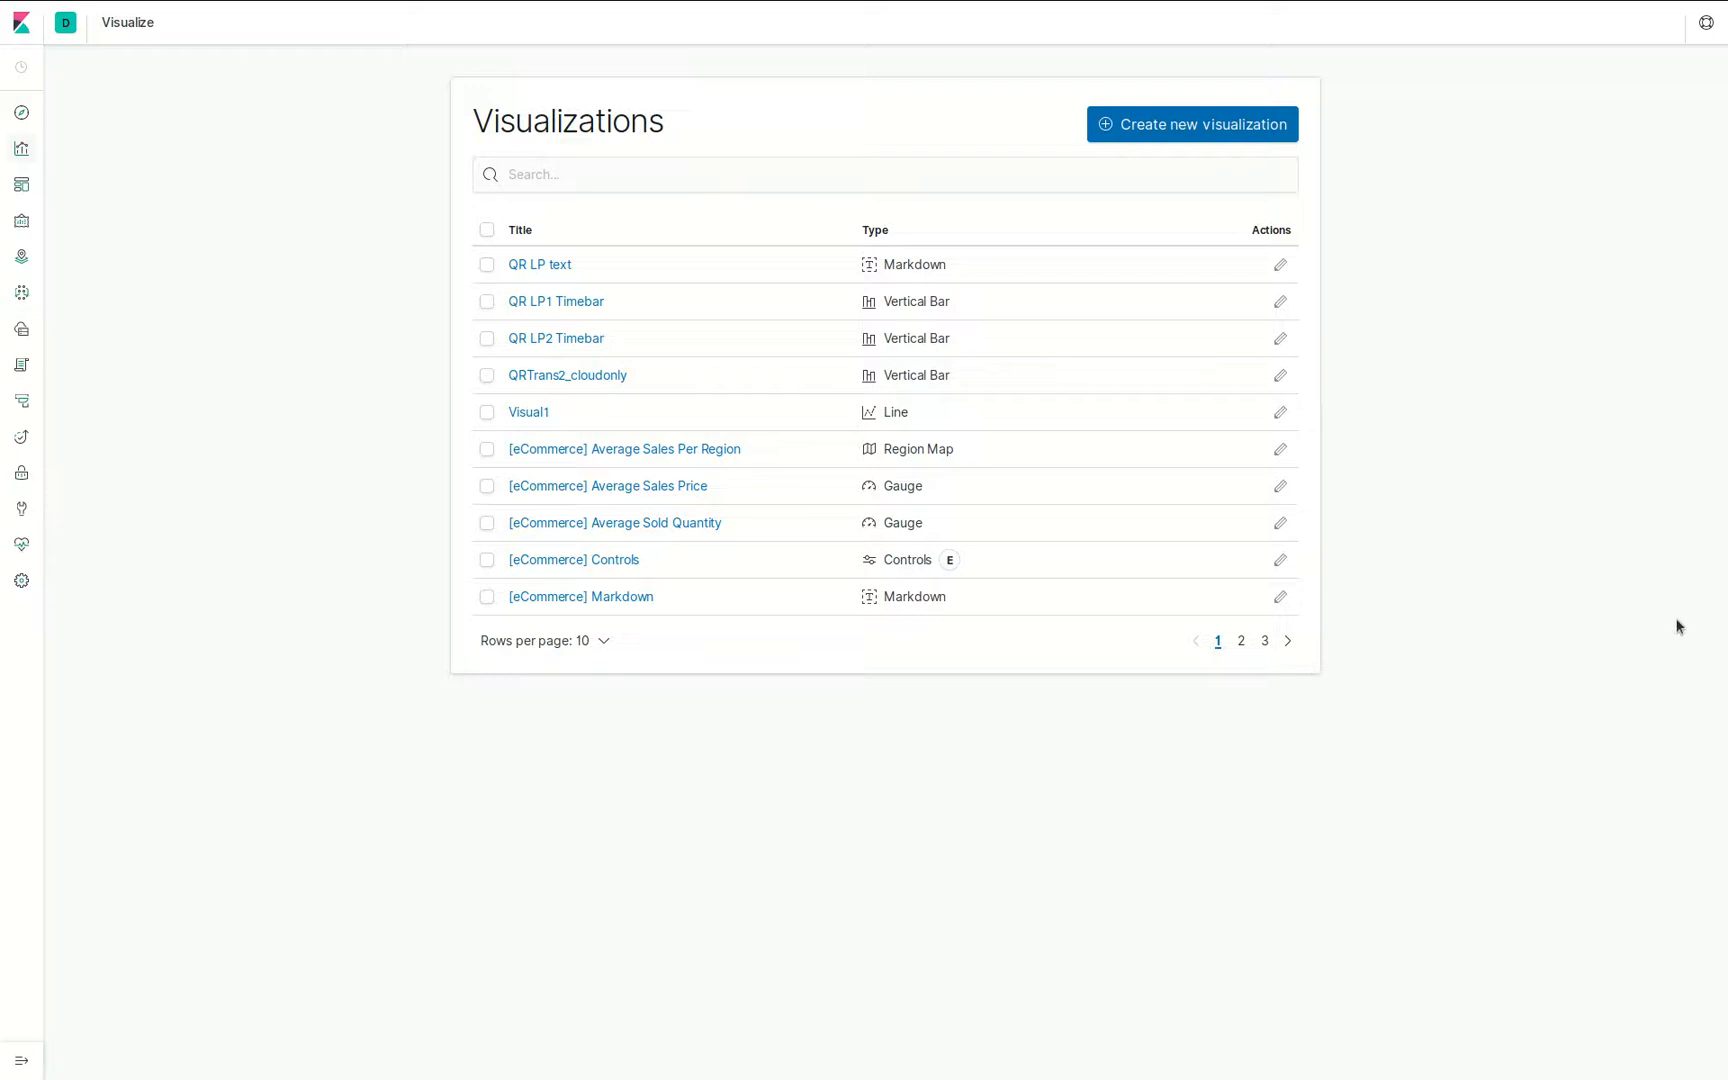
{"action": "mouse_move", "coordinate": [1608, 618]}
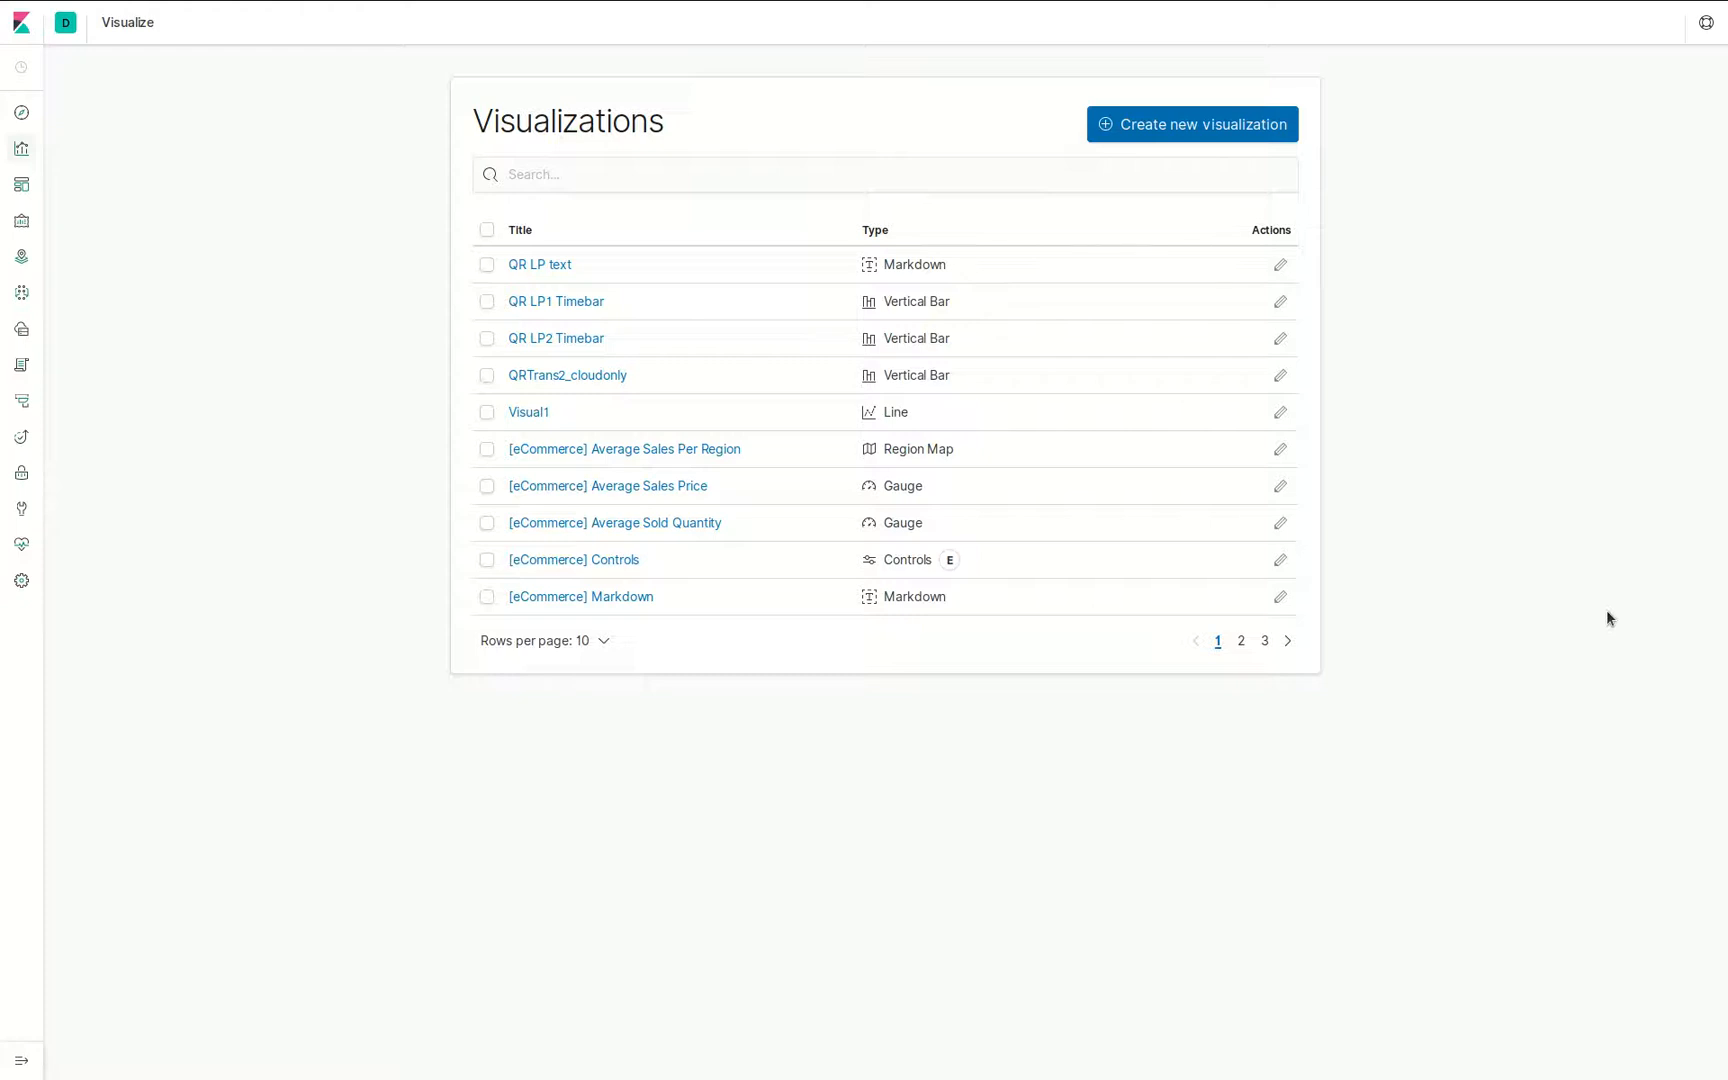
{"action": "mouse_move", "coordinate": [392, 558]}
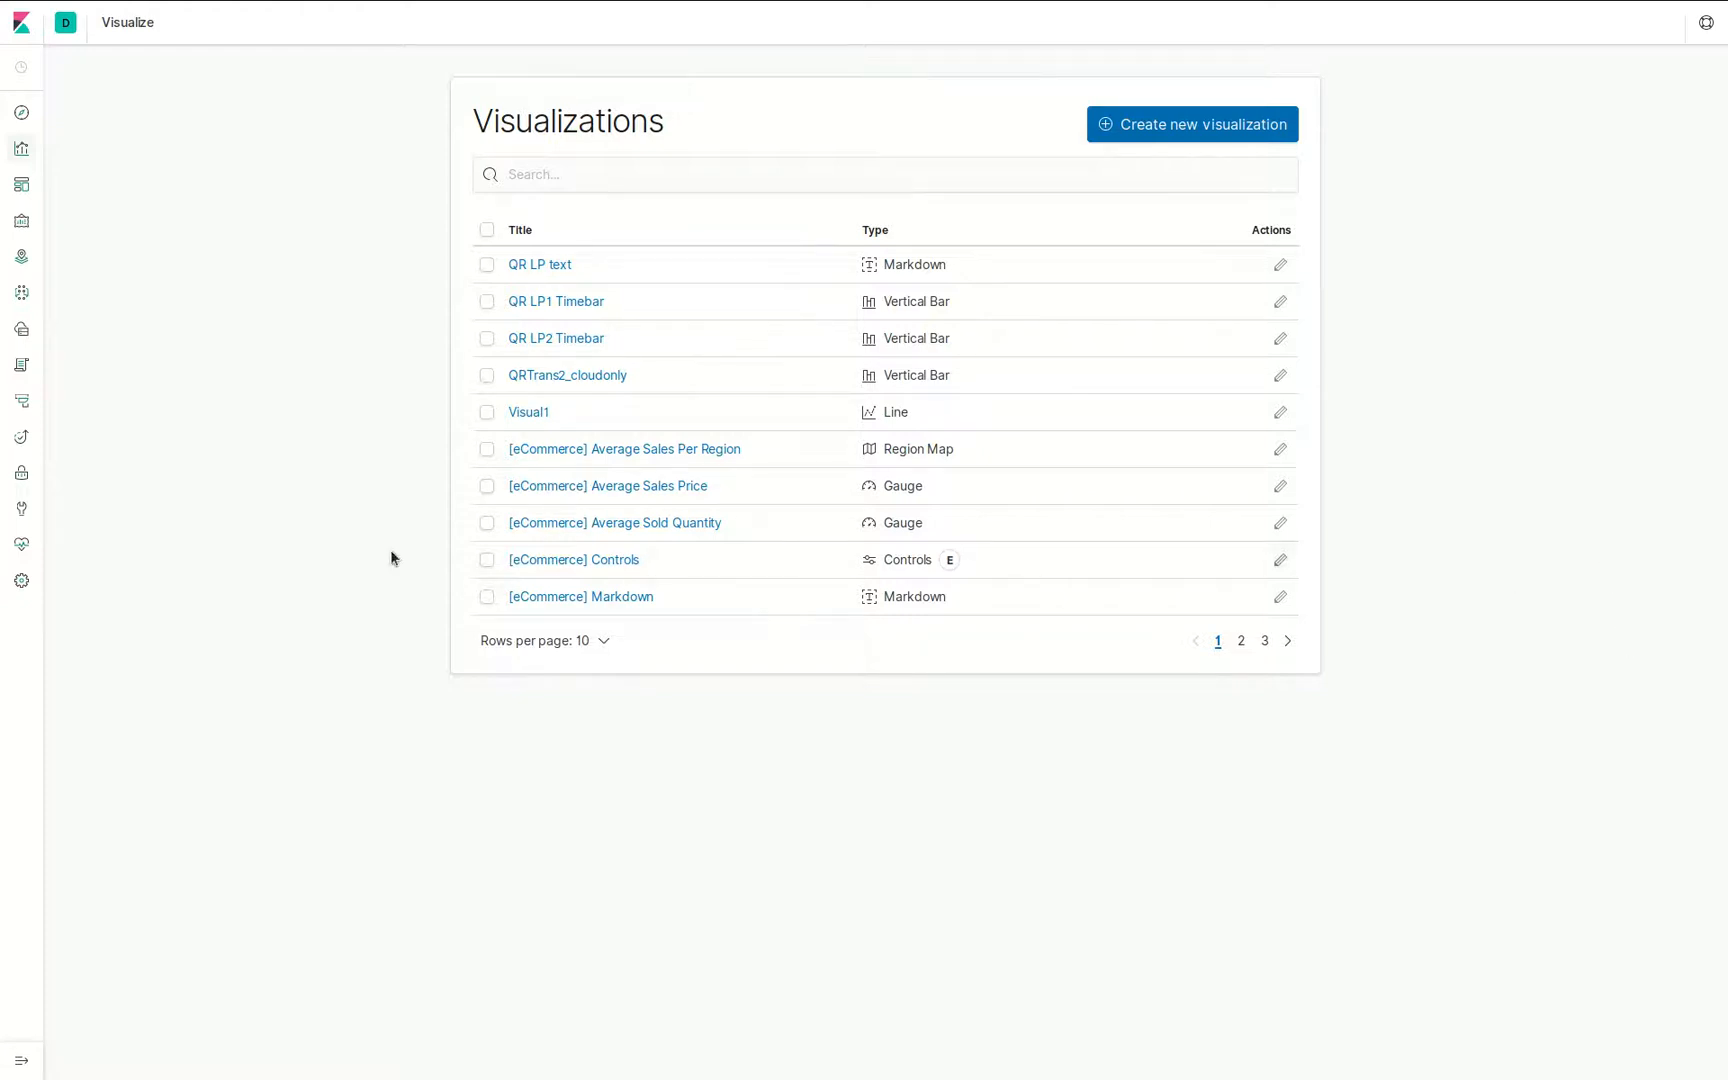
{"action": "mouse_move", "coordinate": [440, 376]}
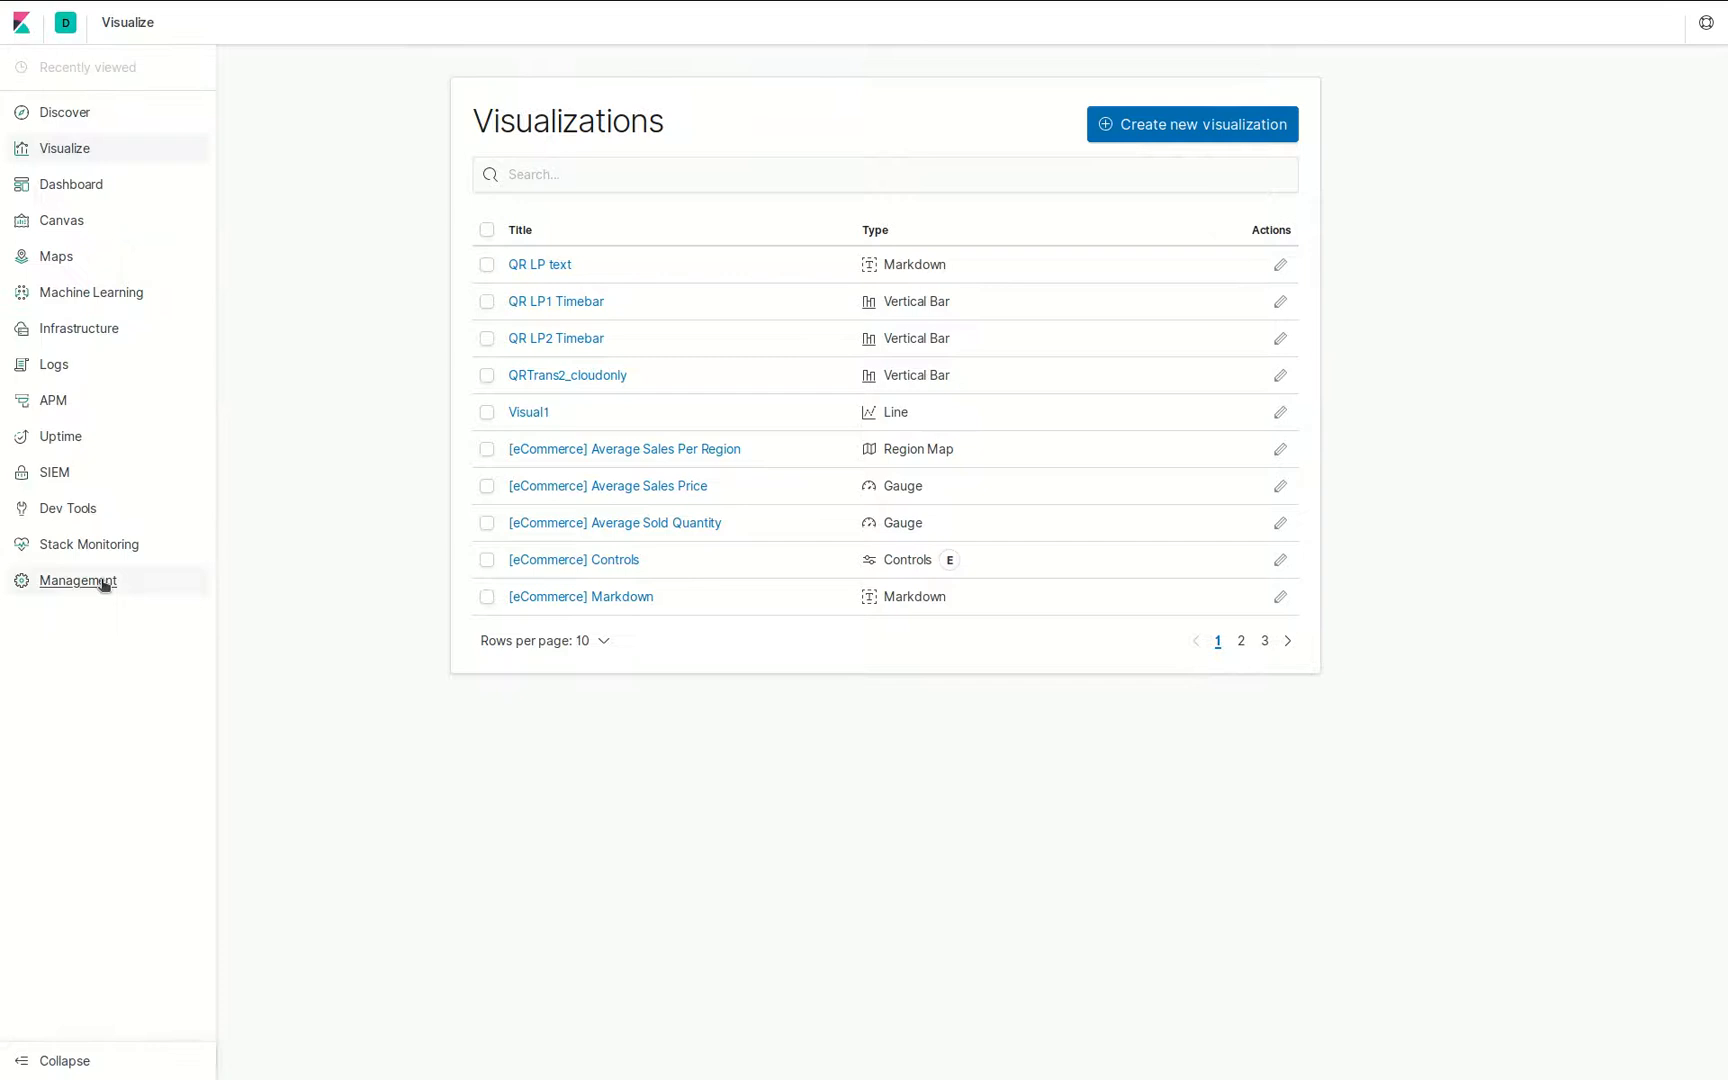
- Go to Management and show the Saved Objects list with its 45 objects
{"action": "left_click", "coordinate": [76, 580]}
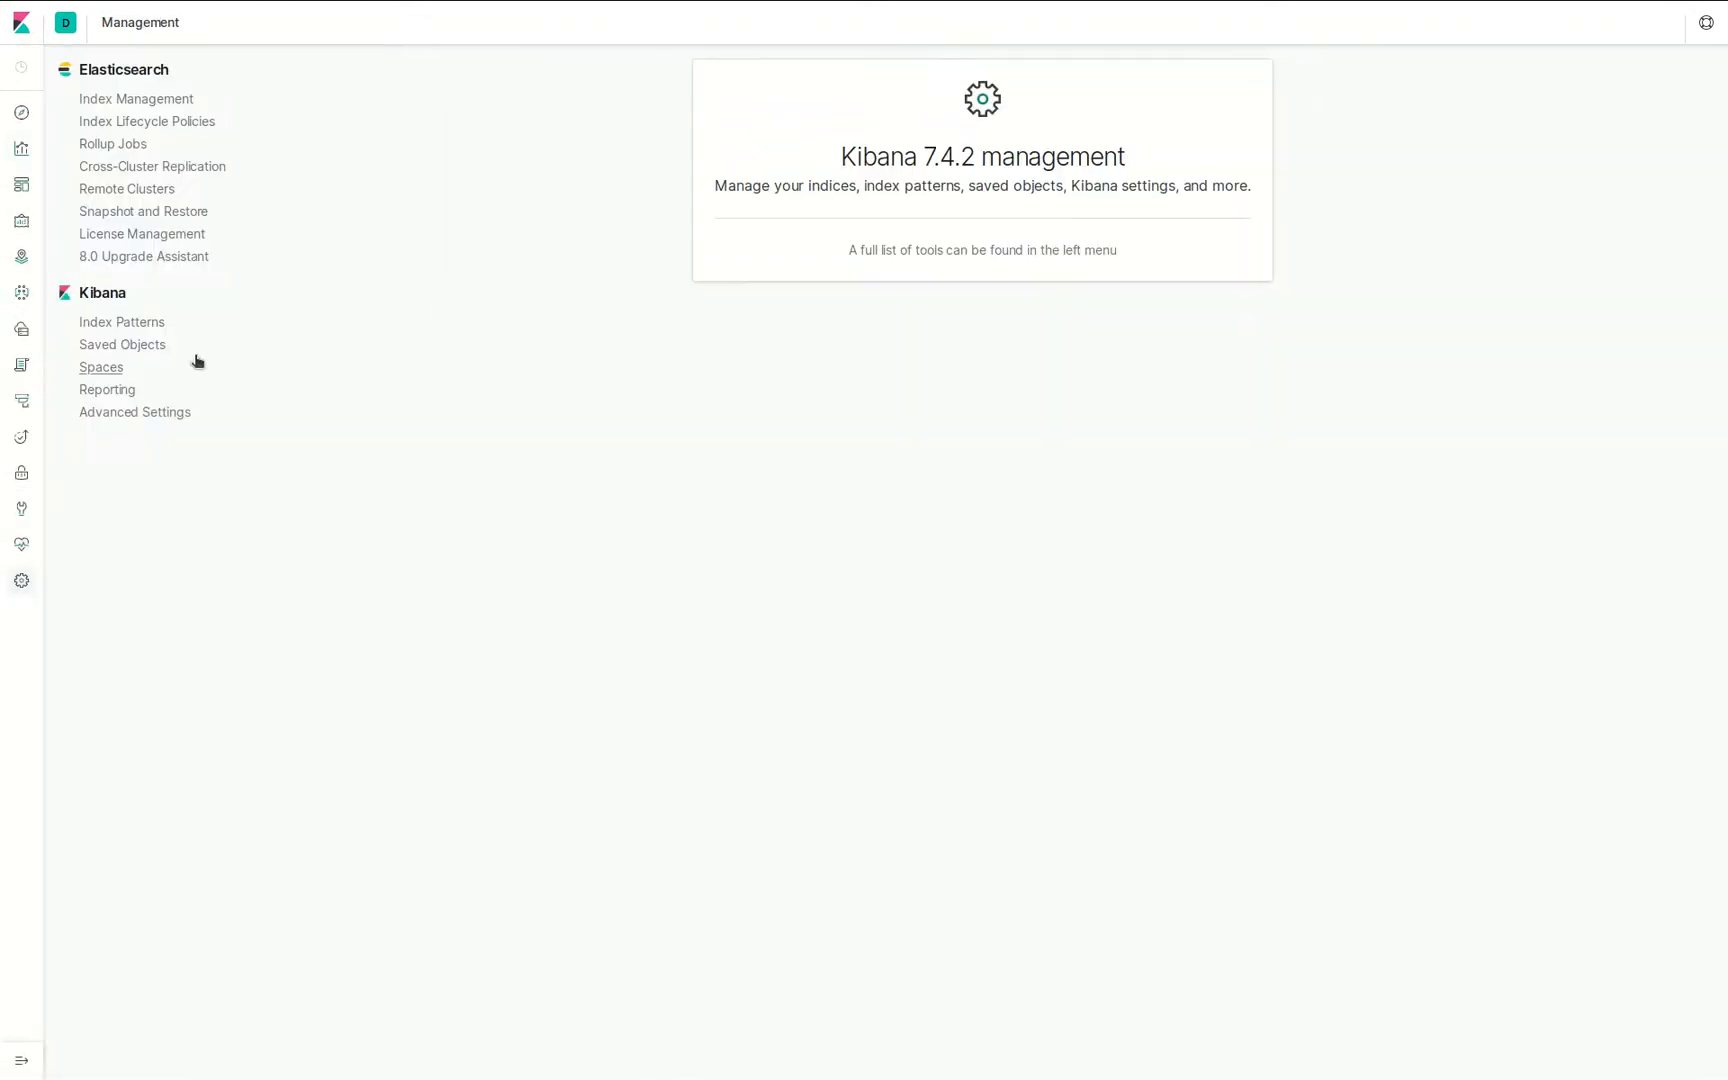
{"action": "left_click", "coordinate": [122, 344]}
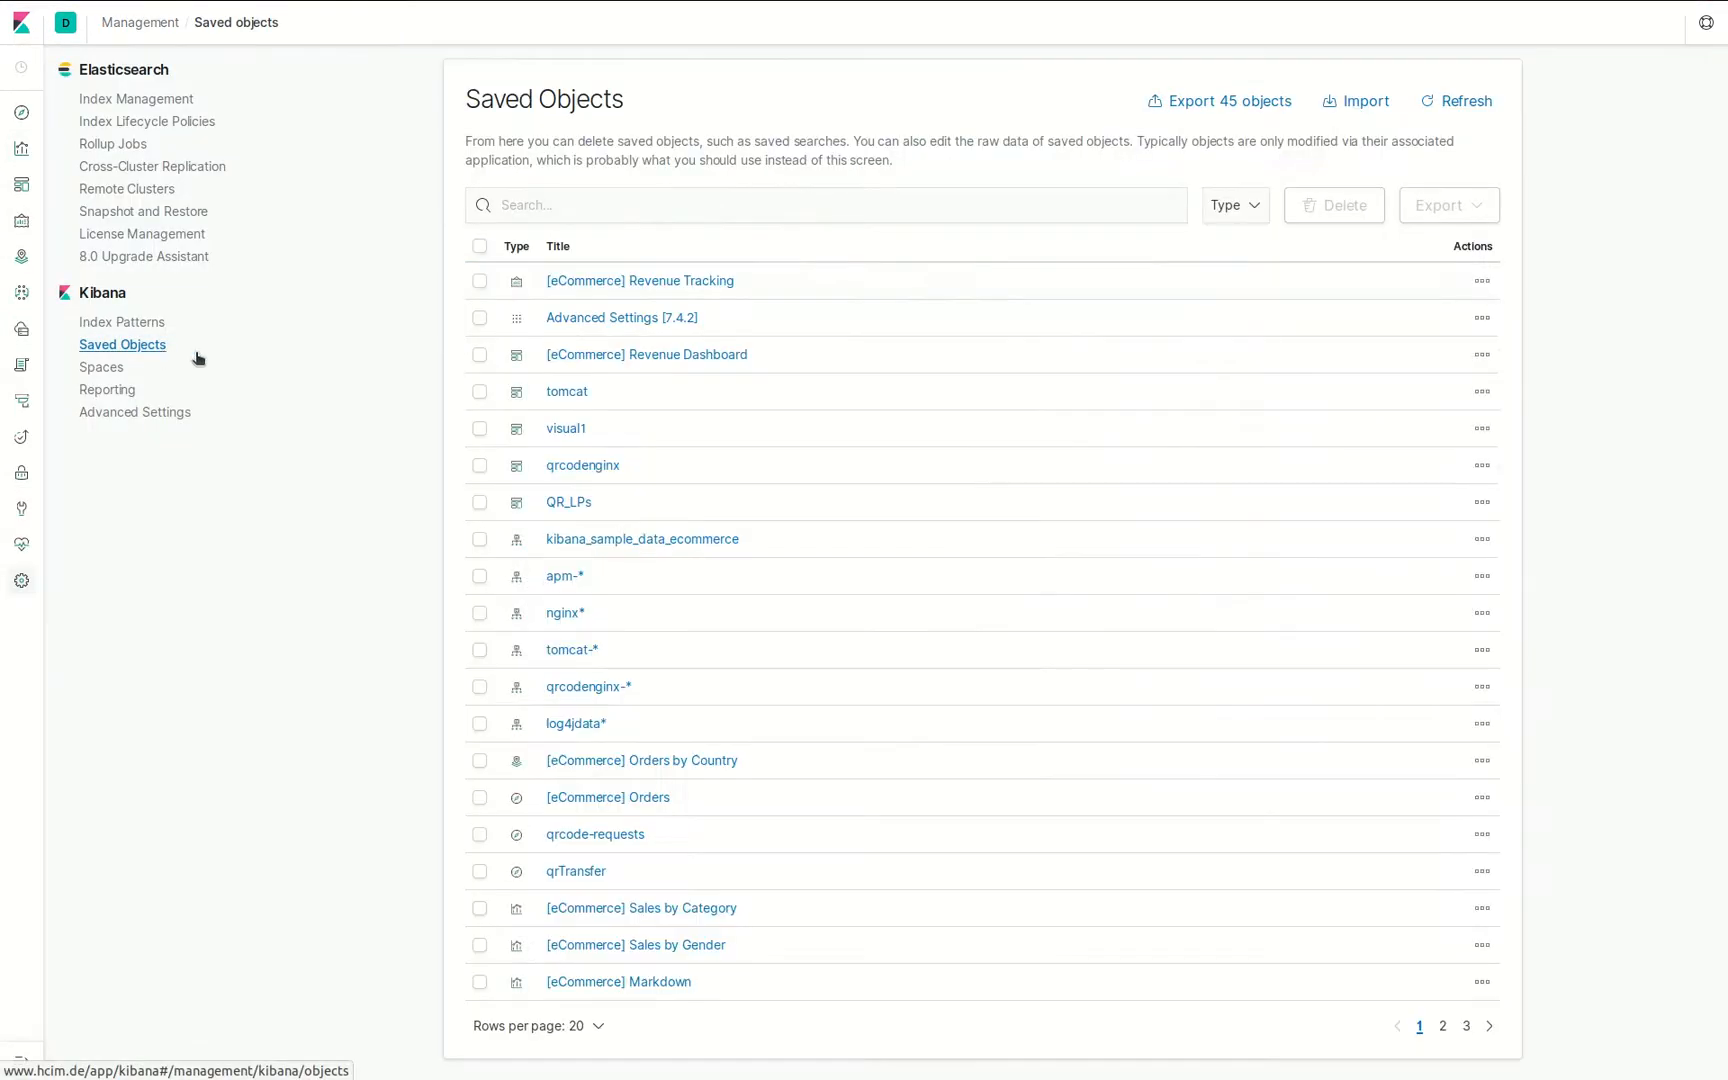
- Export all 45 saved objects, every type checked with related objects included
{"action": "left_click", "coordinate": [1218, 100]}
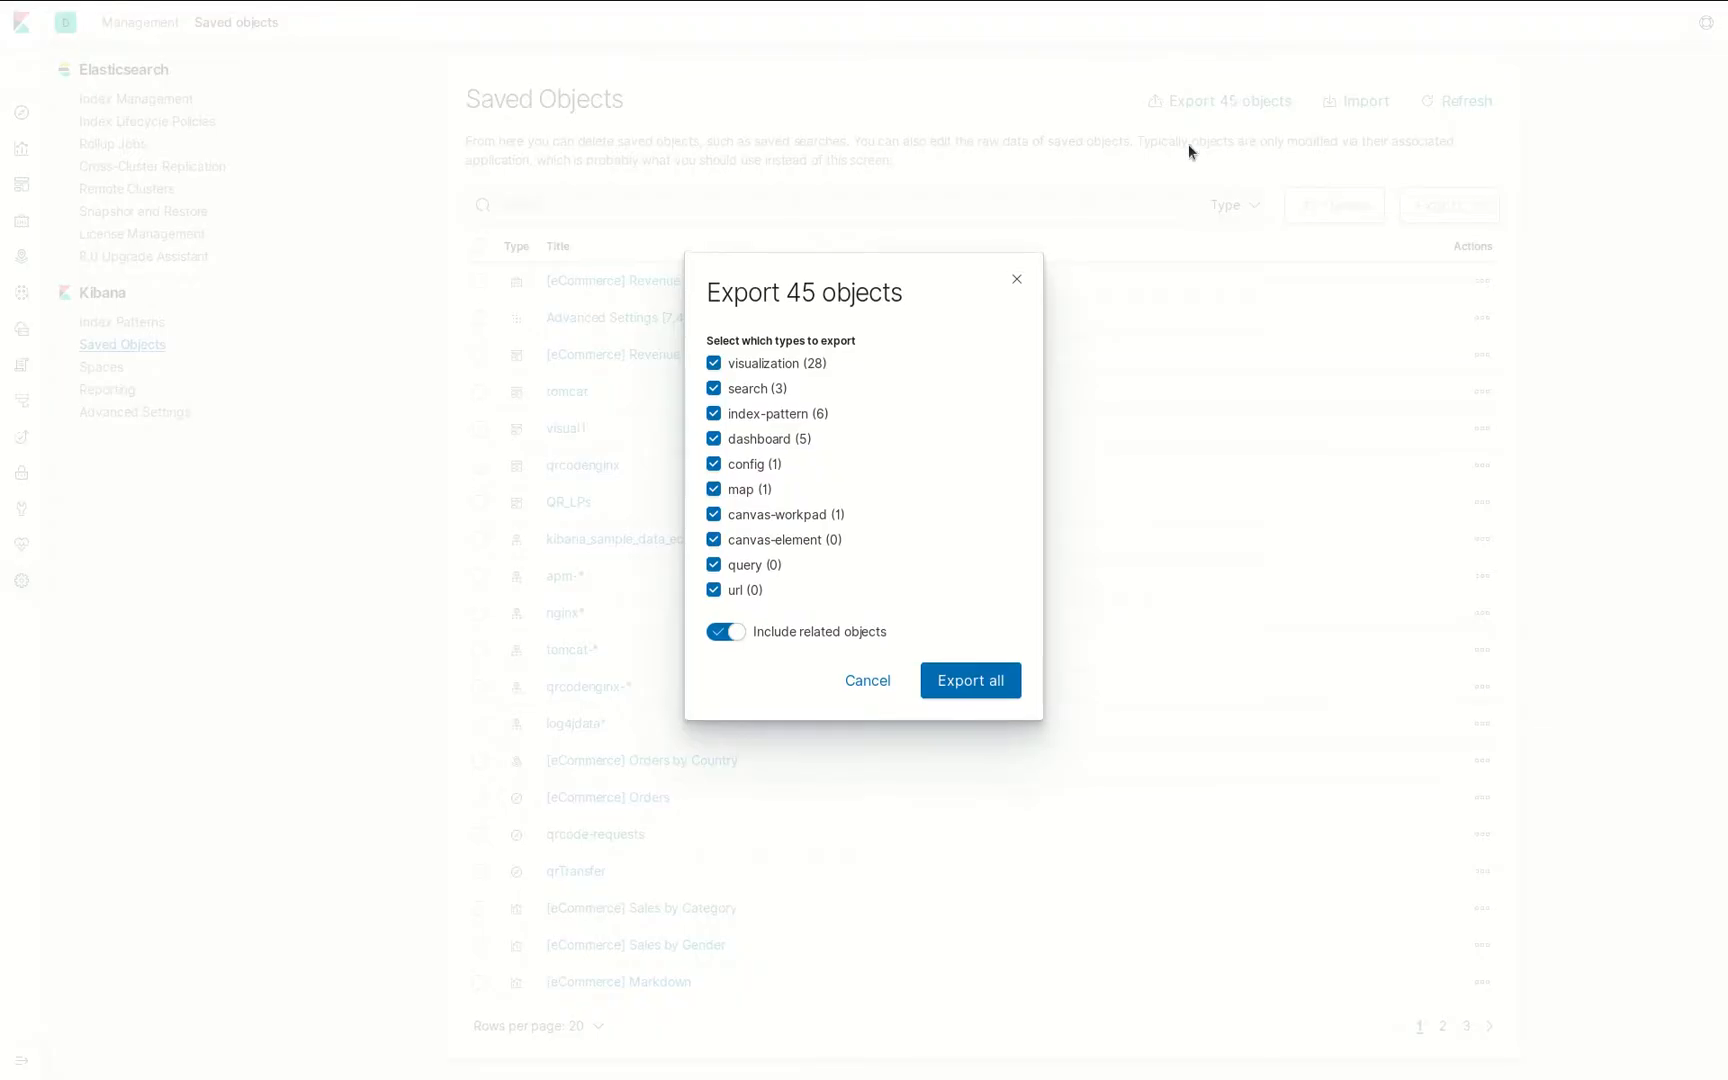
{"action": "mouse_move", "coordinate": [820, 524]}
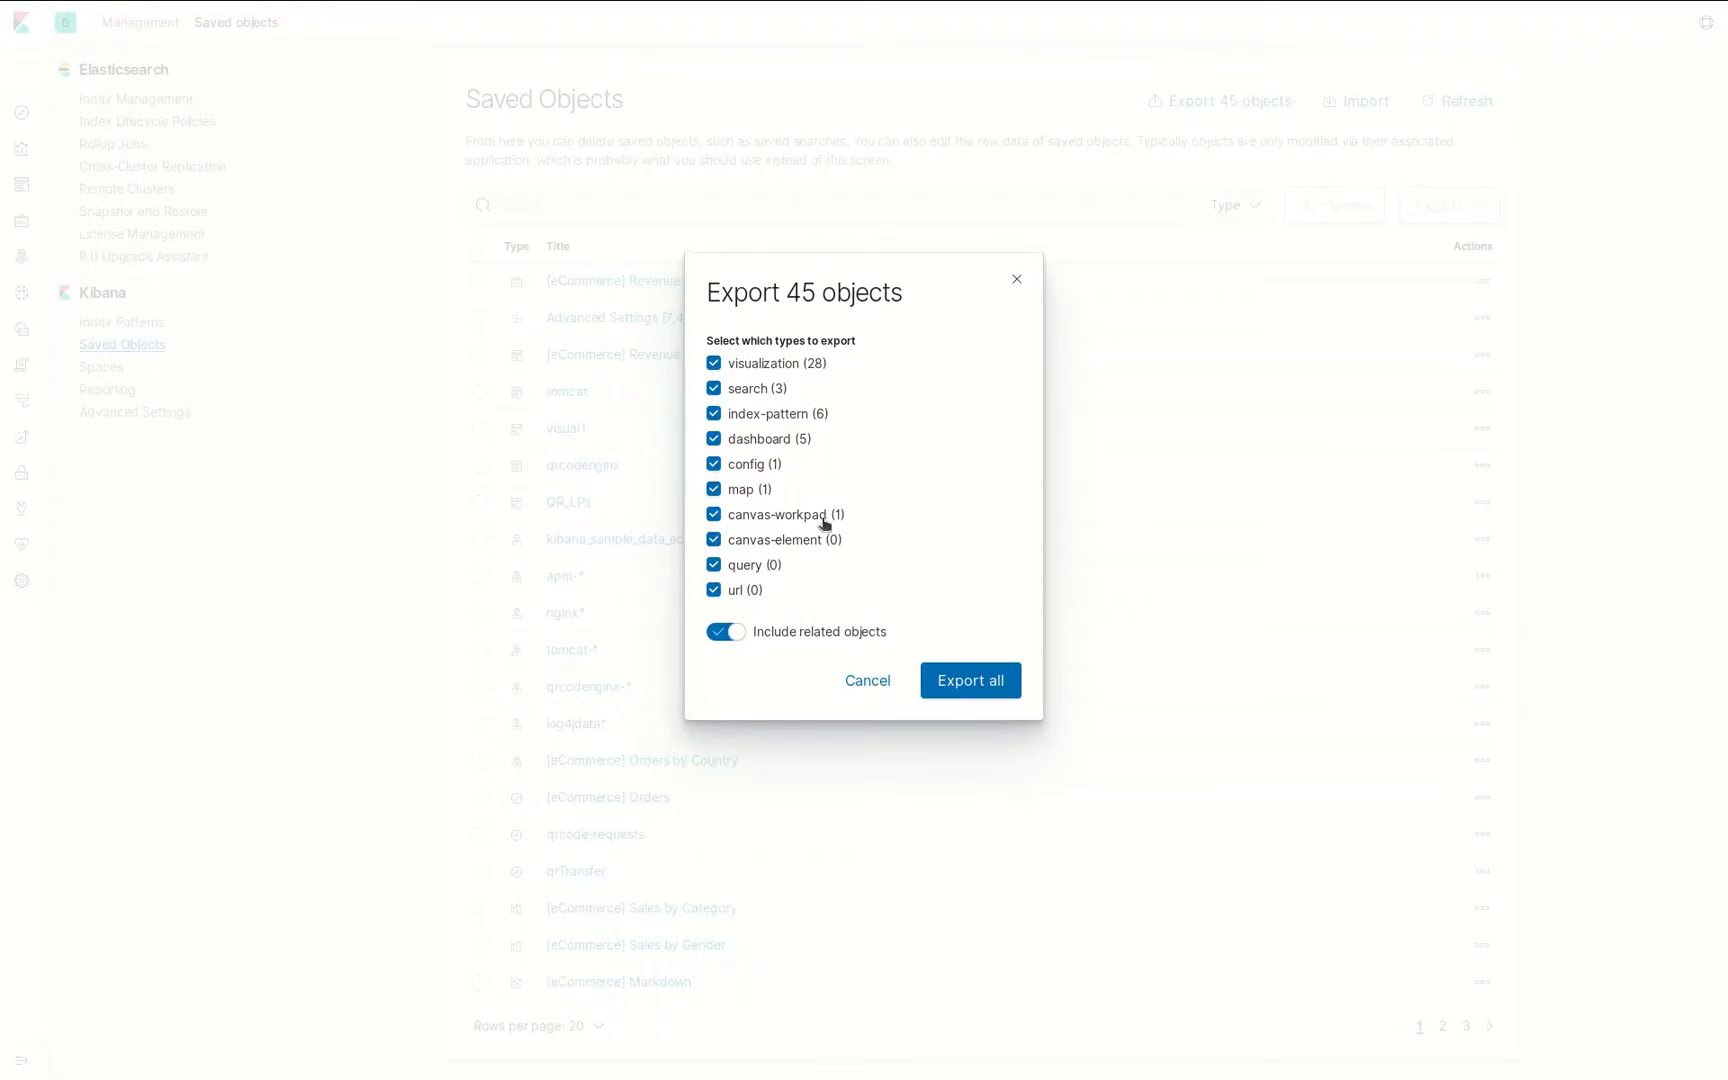
{"action": "mouse_move", "coordinate": [758, 542]}
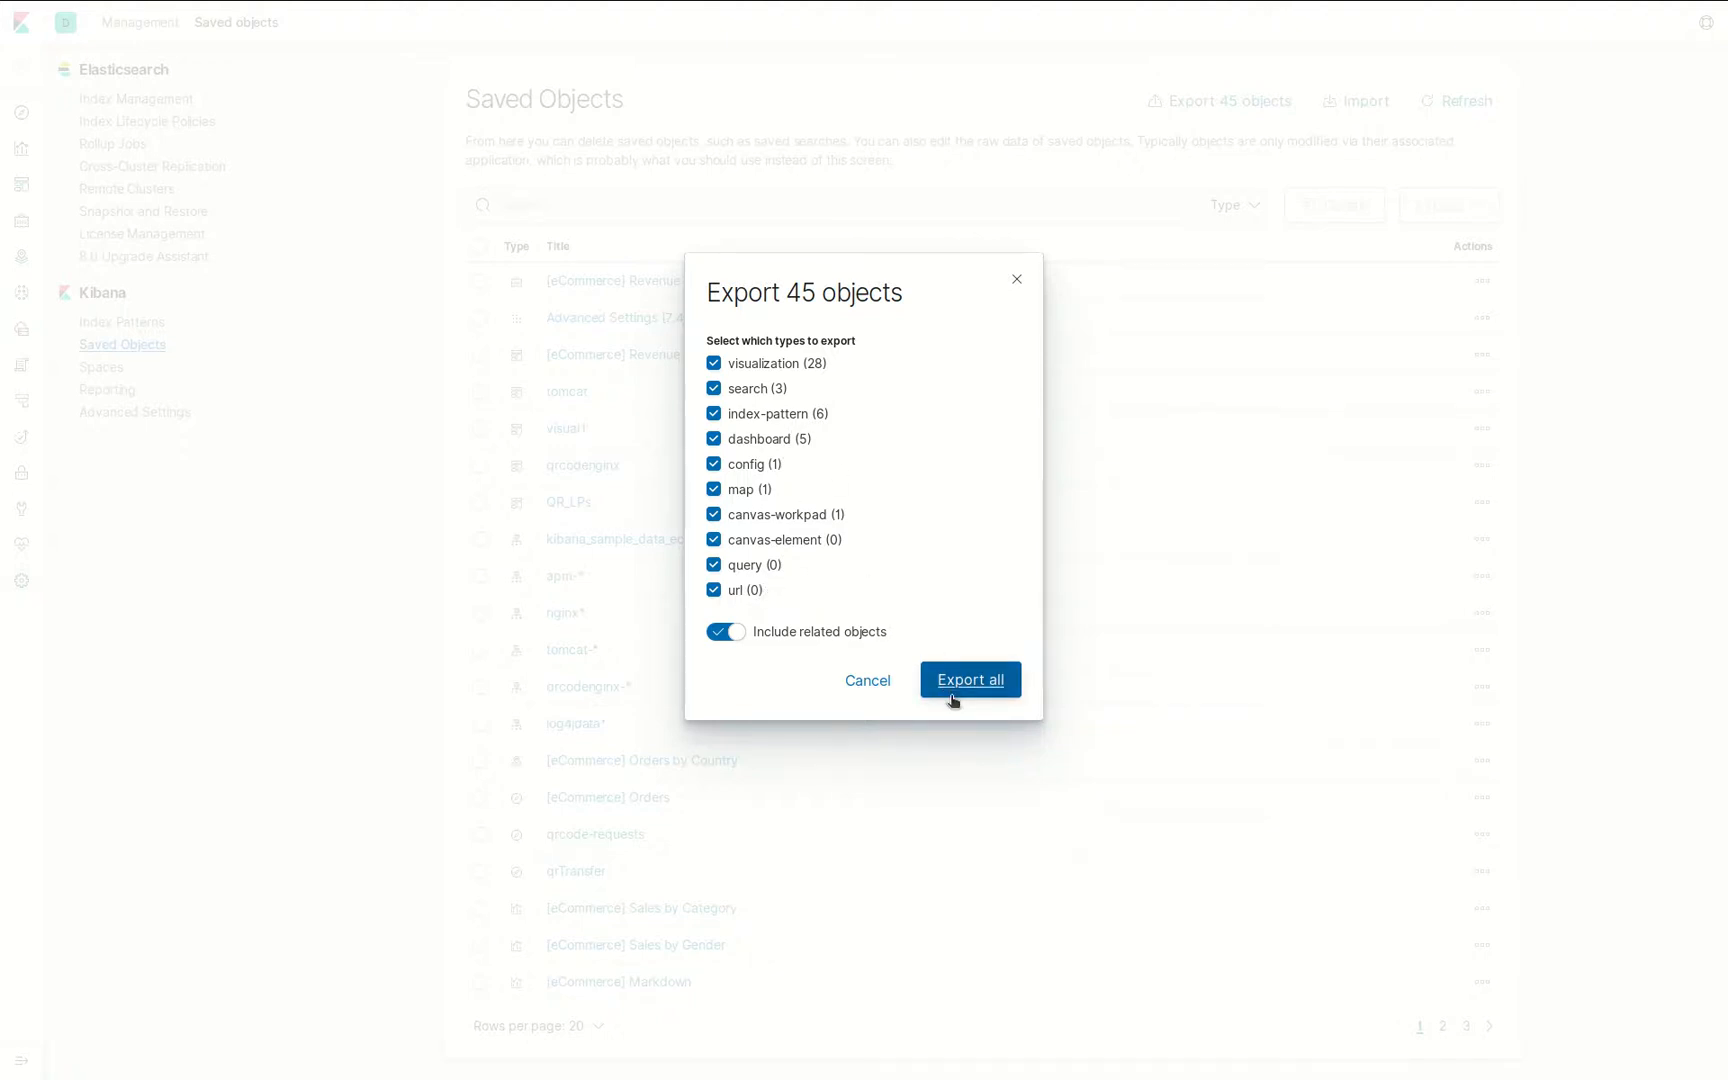
{"action": "left_click", "coordinate": [968, 678]}
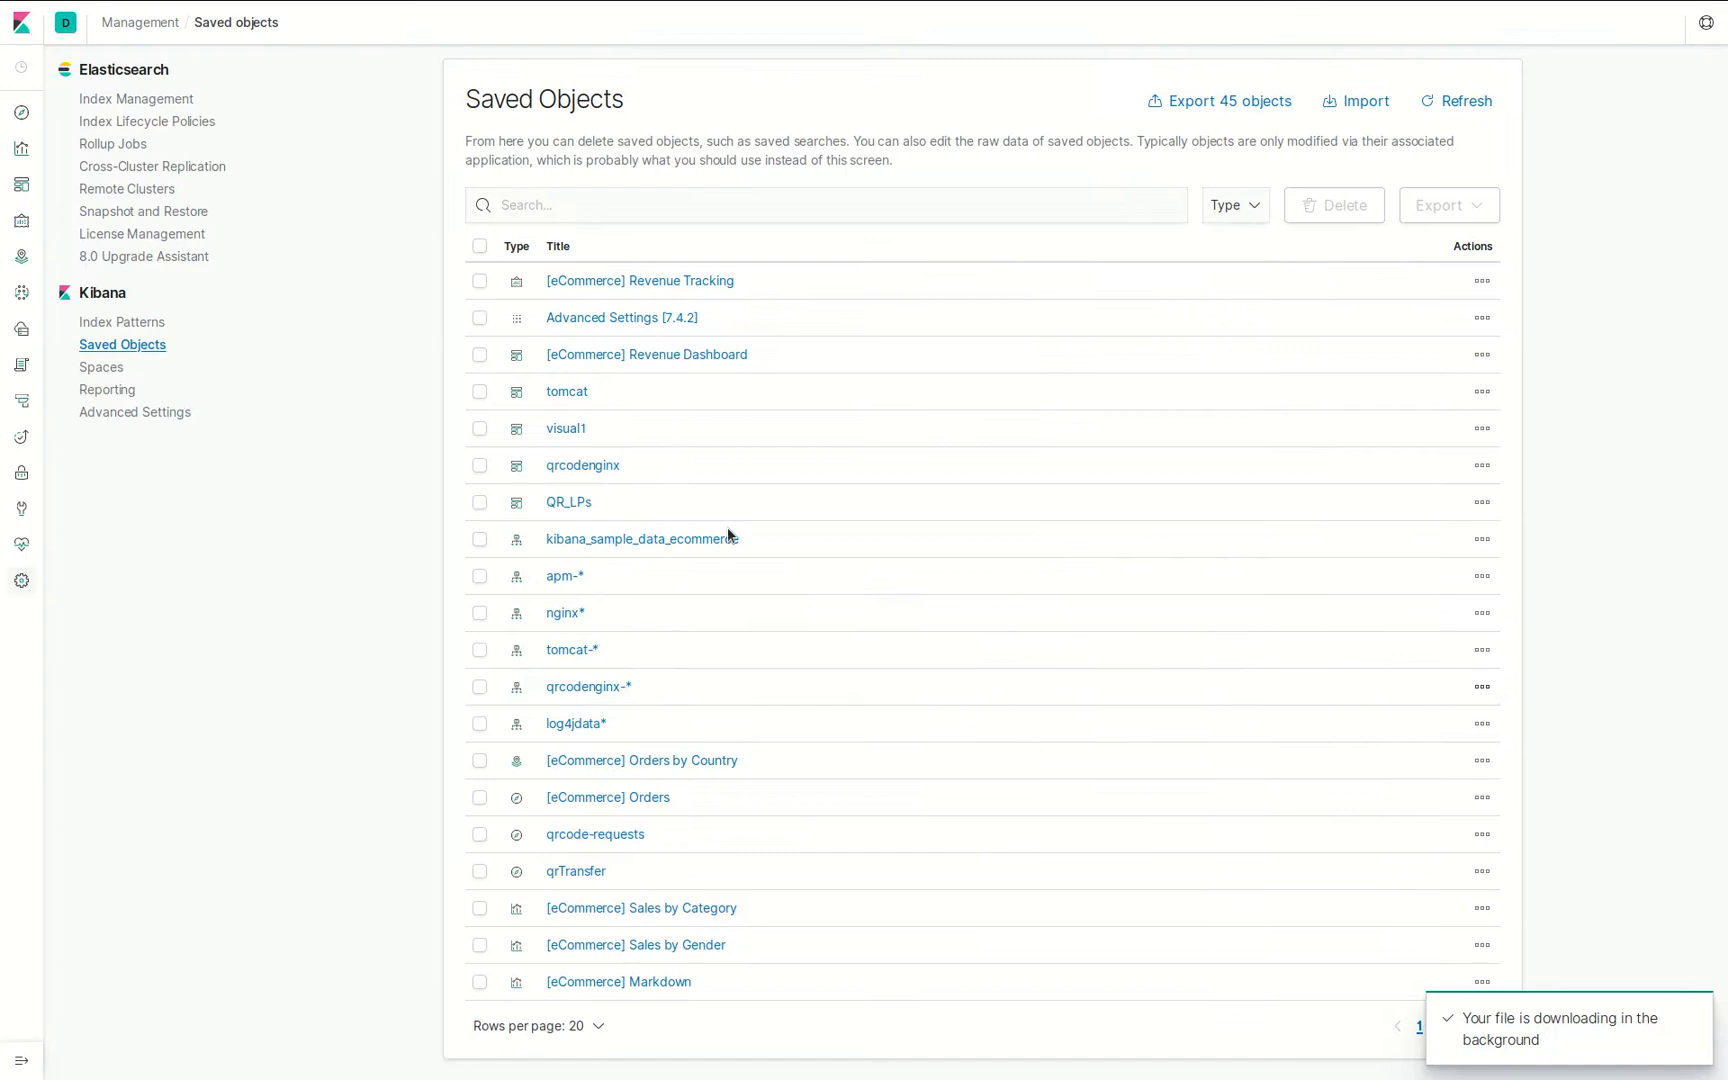
{"action": "mouse_move", "coordinate": [684, 598]}
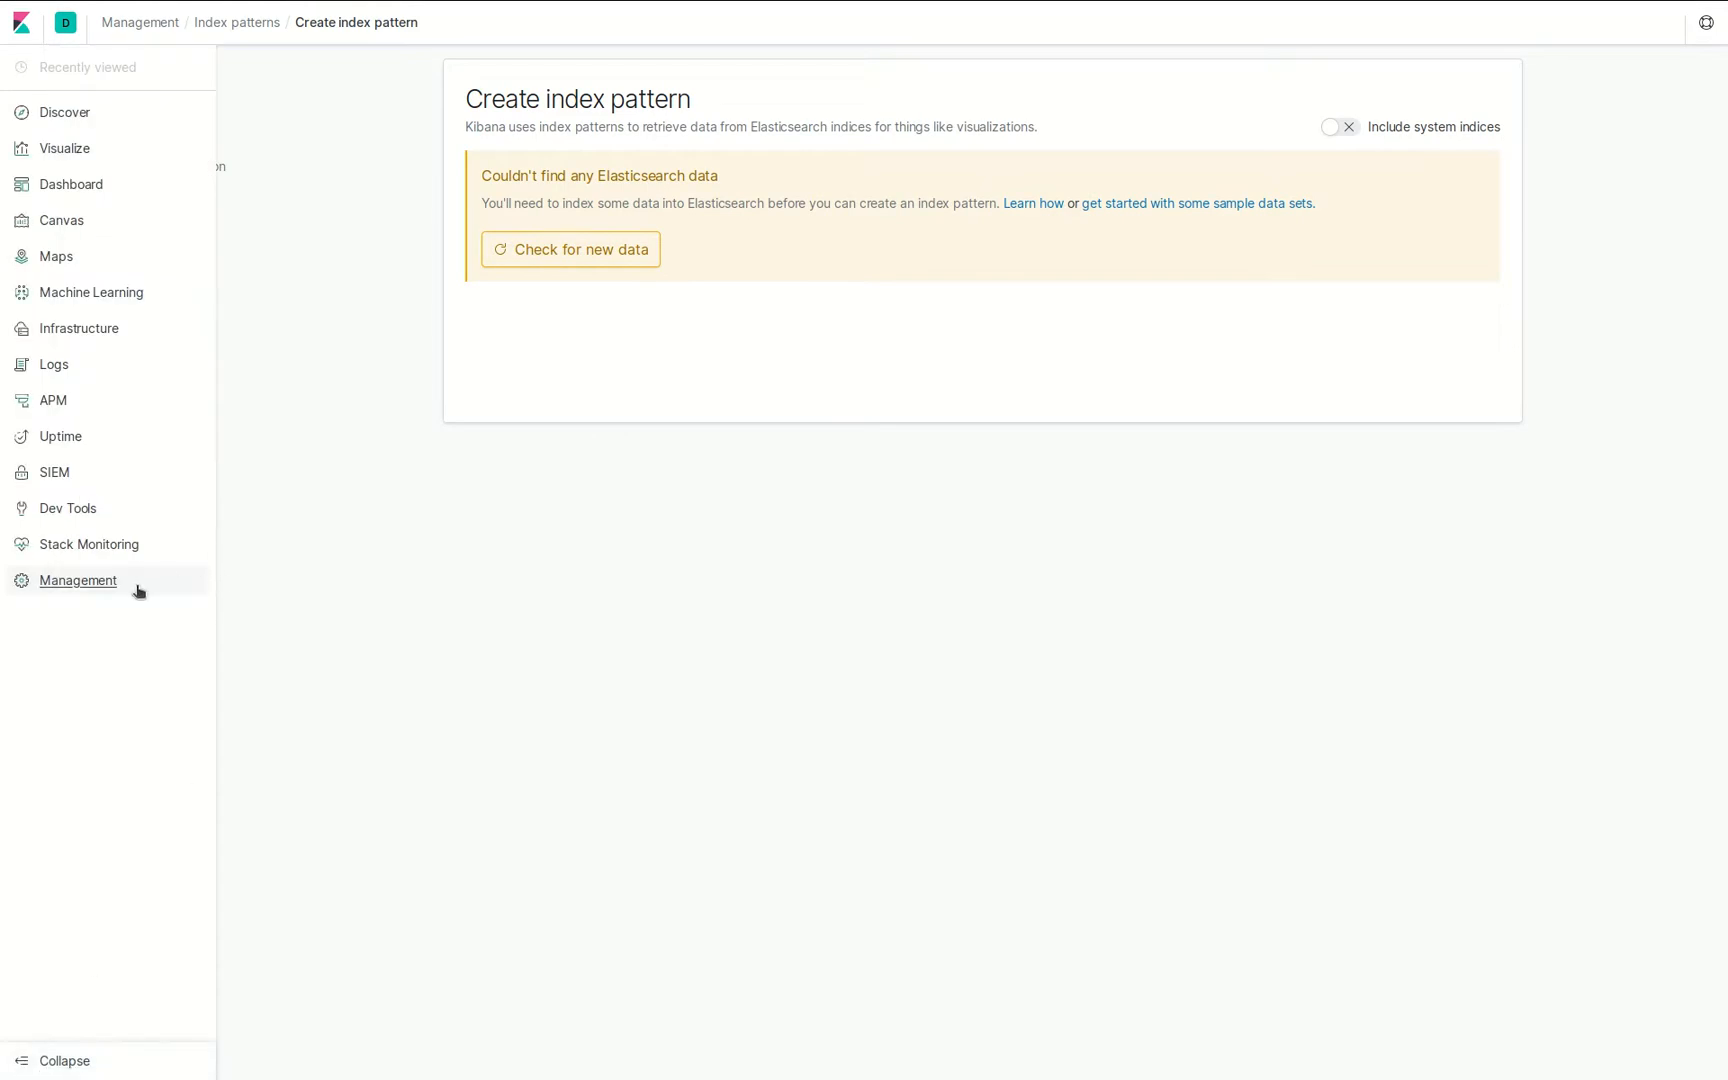
- On the second instance, show its Saved Objects list and start an import
{"action": "left_click", "coordinate": [78, 580]}
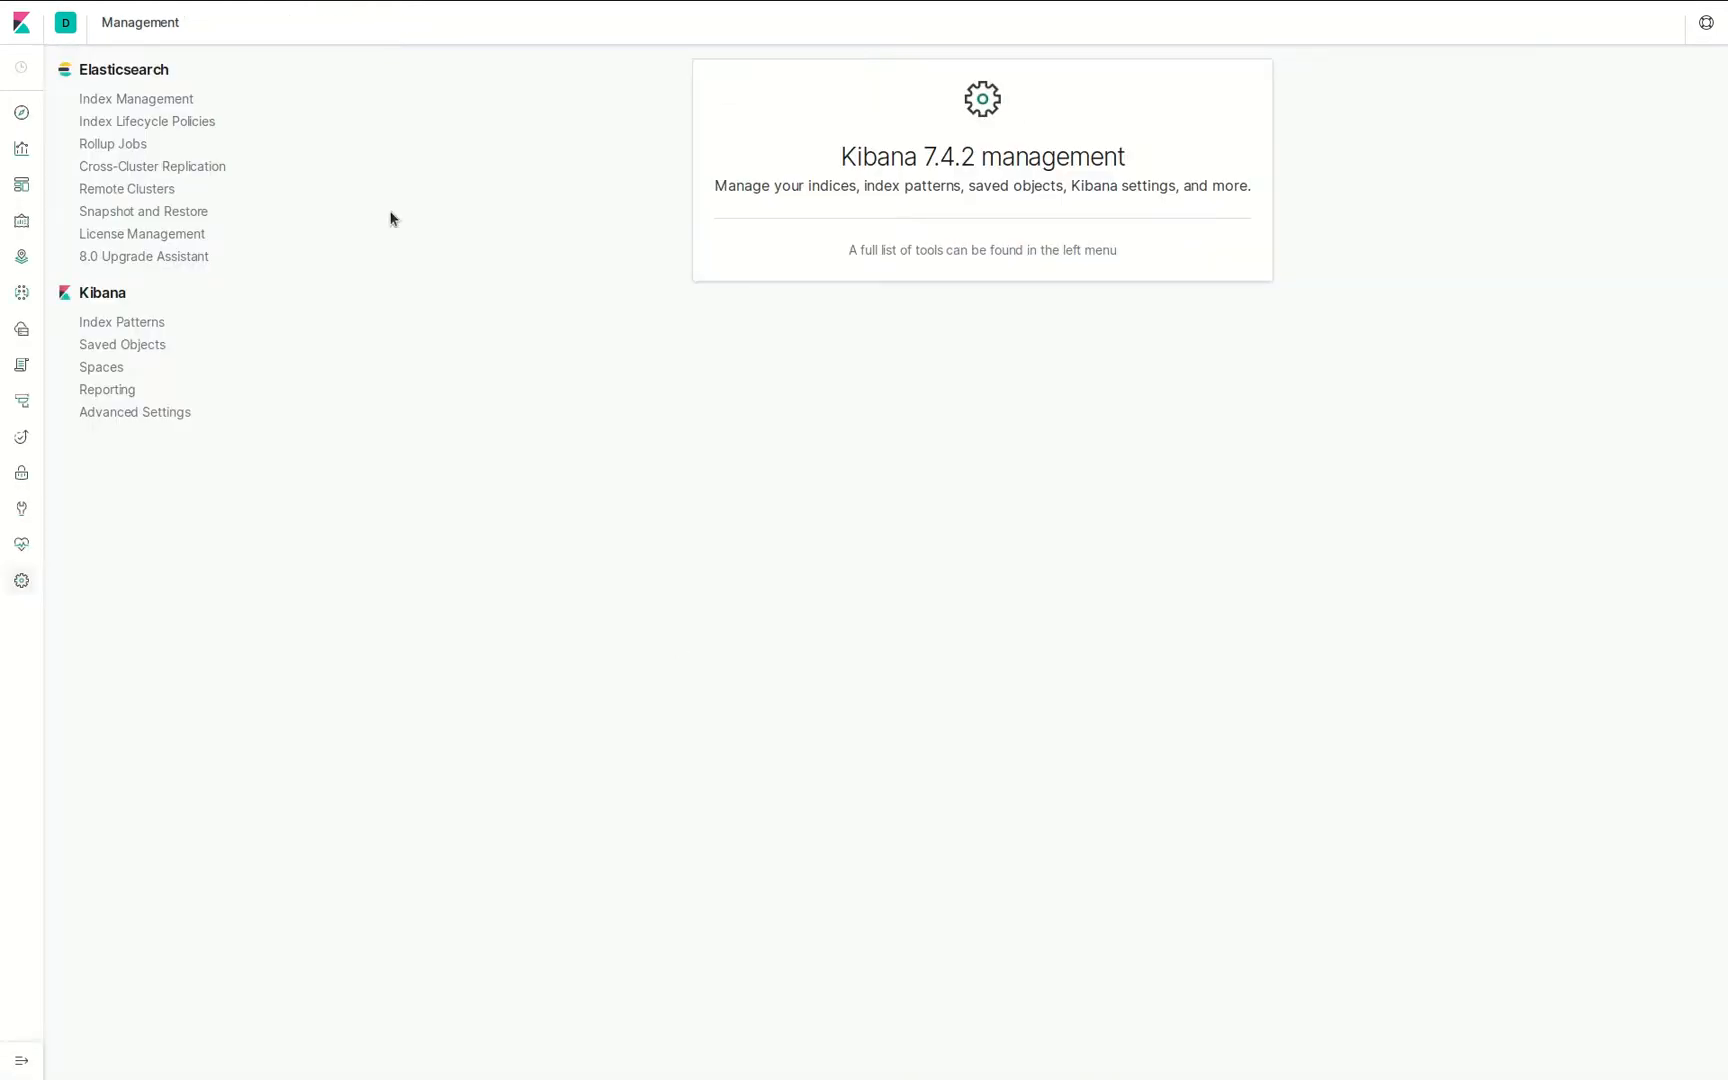
{"action": "left_click", "coordinate": [122, 344]}
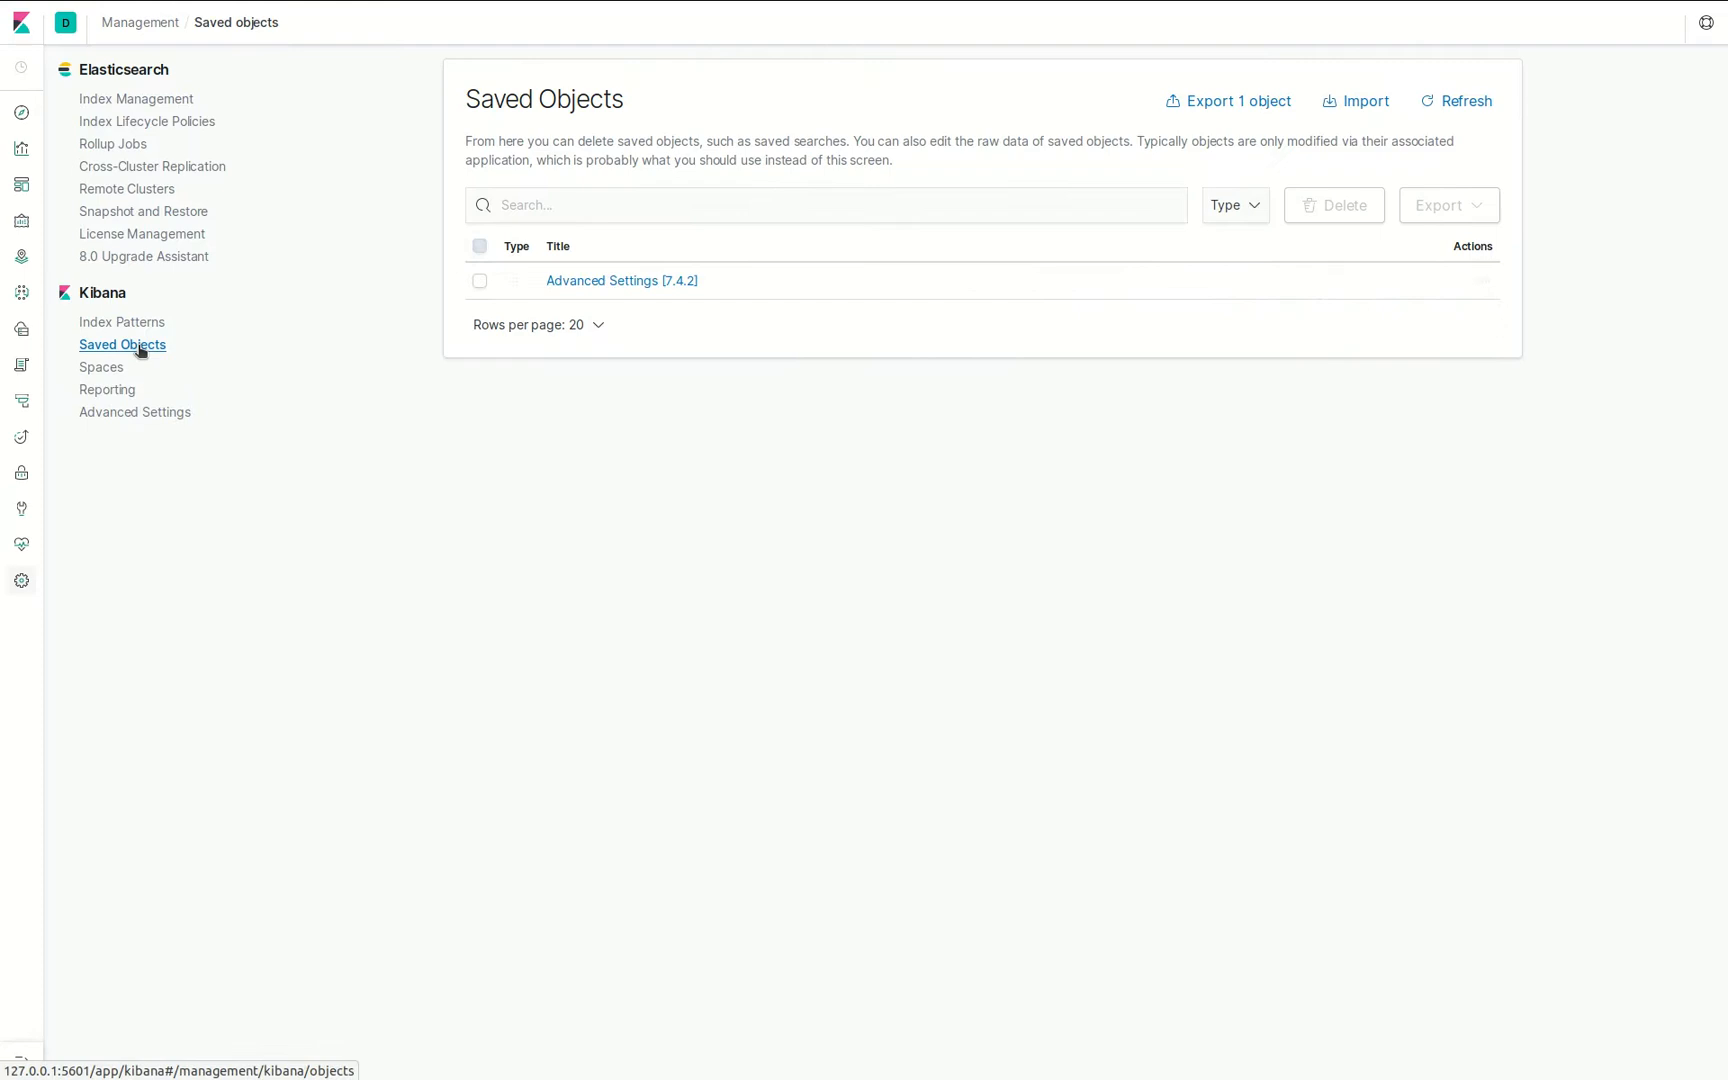
{"action": "left_click", "coordinate": [1356, 100]}
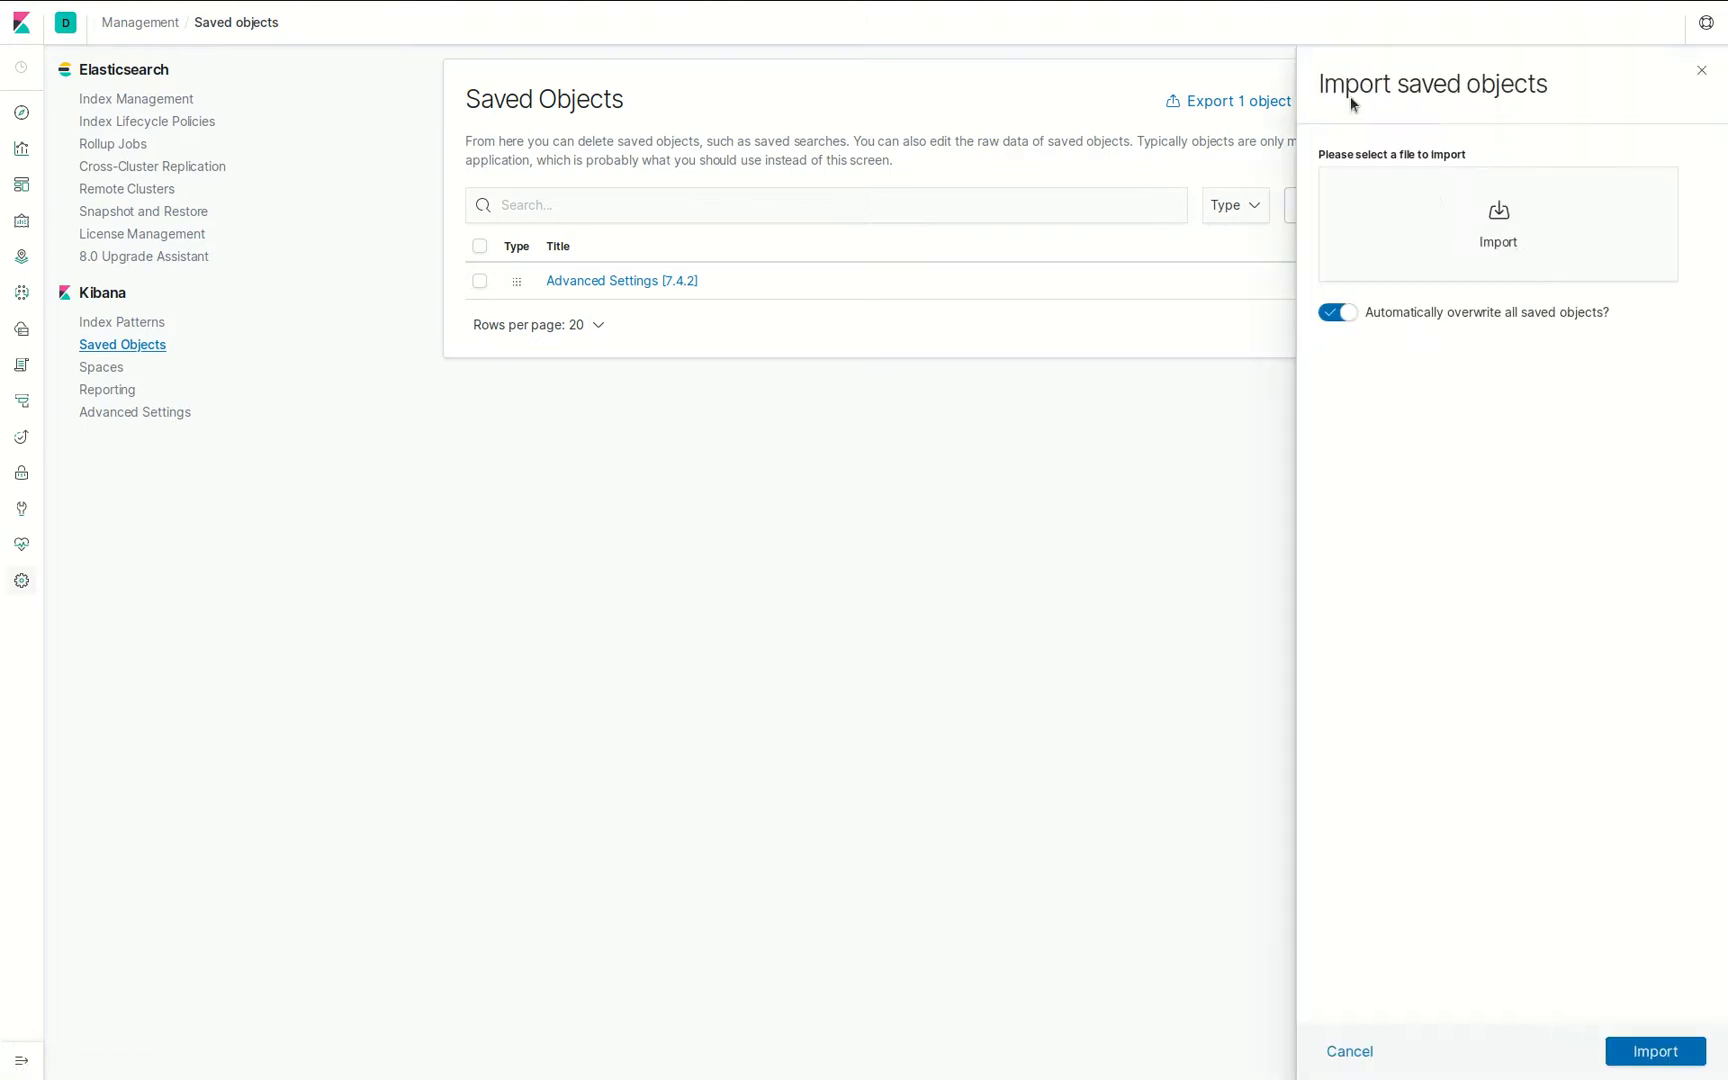
{"action": "mouse_move", "coordinate": [648, 374]}
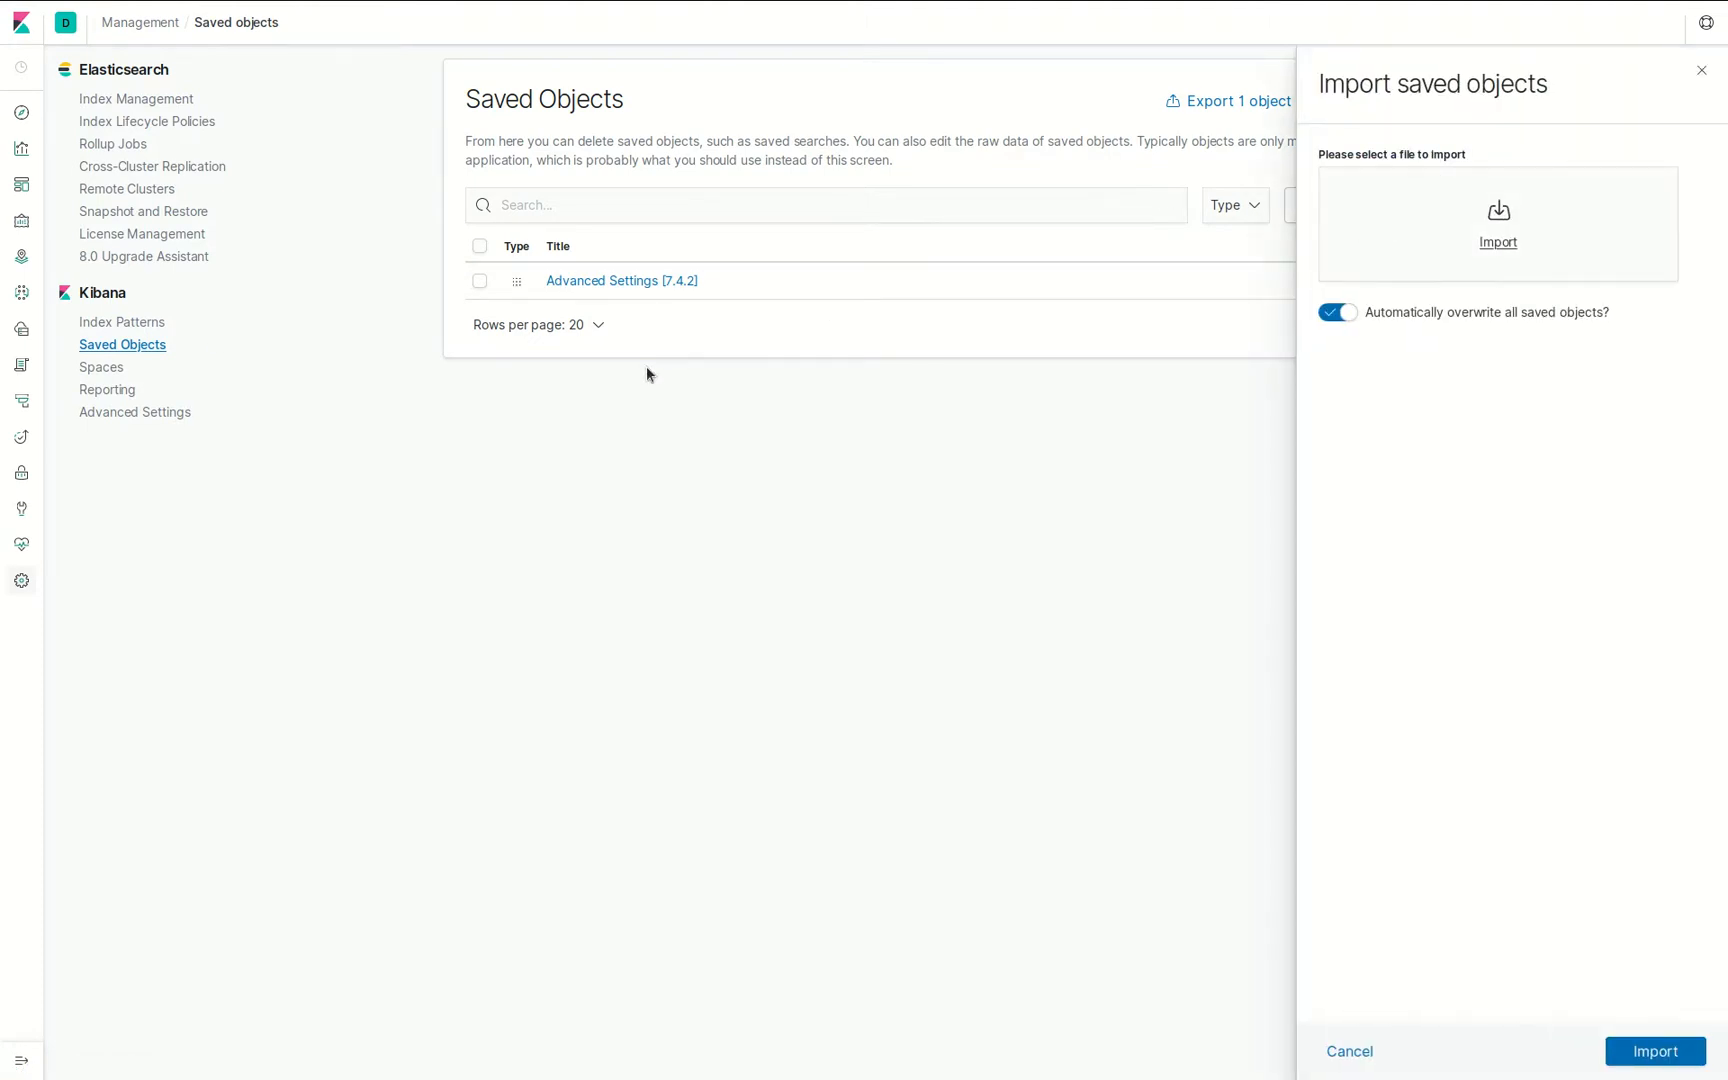
{"action": "mouse_move", "coordinate": [518, 314]}
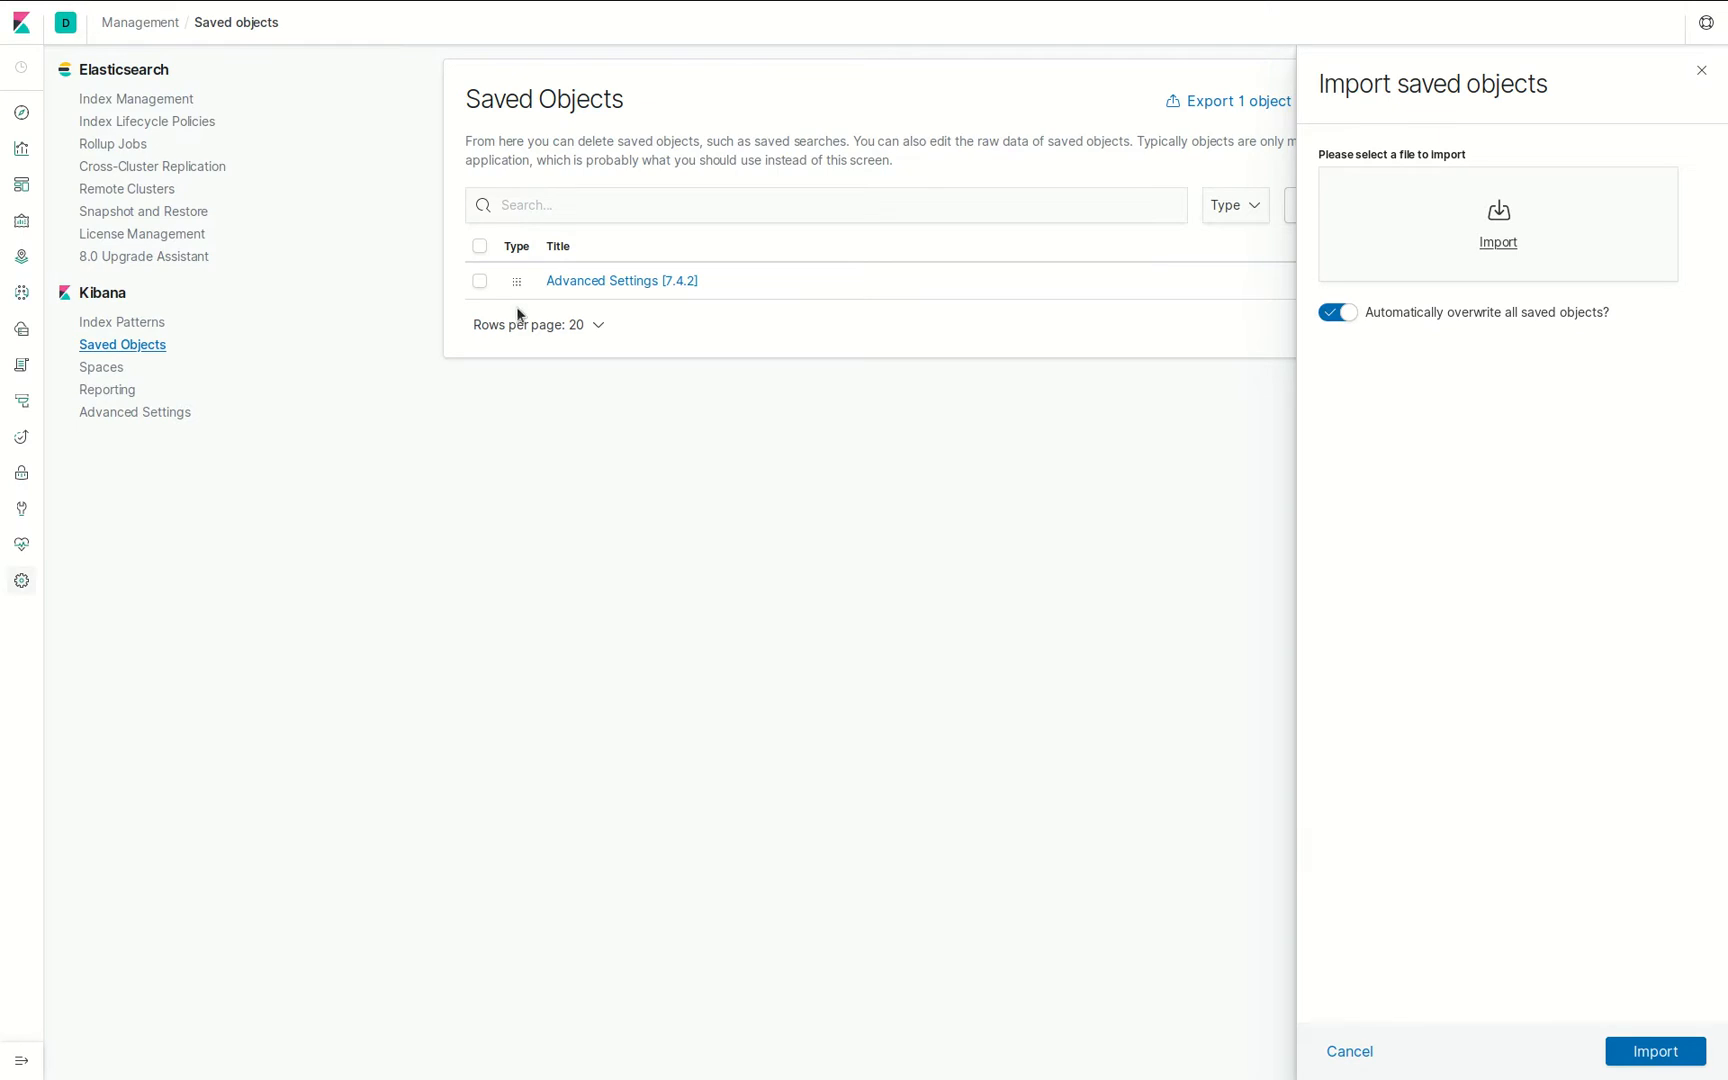
- Import export.ndjson so the second instance lists 45 saved objects
{"action": "left_click", "coordinate": [1498, 220]}
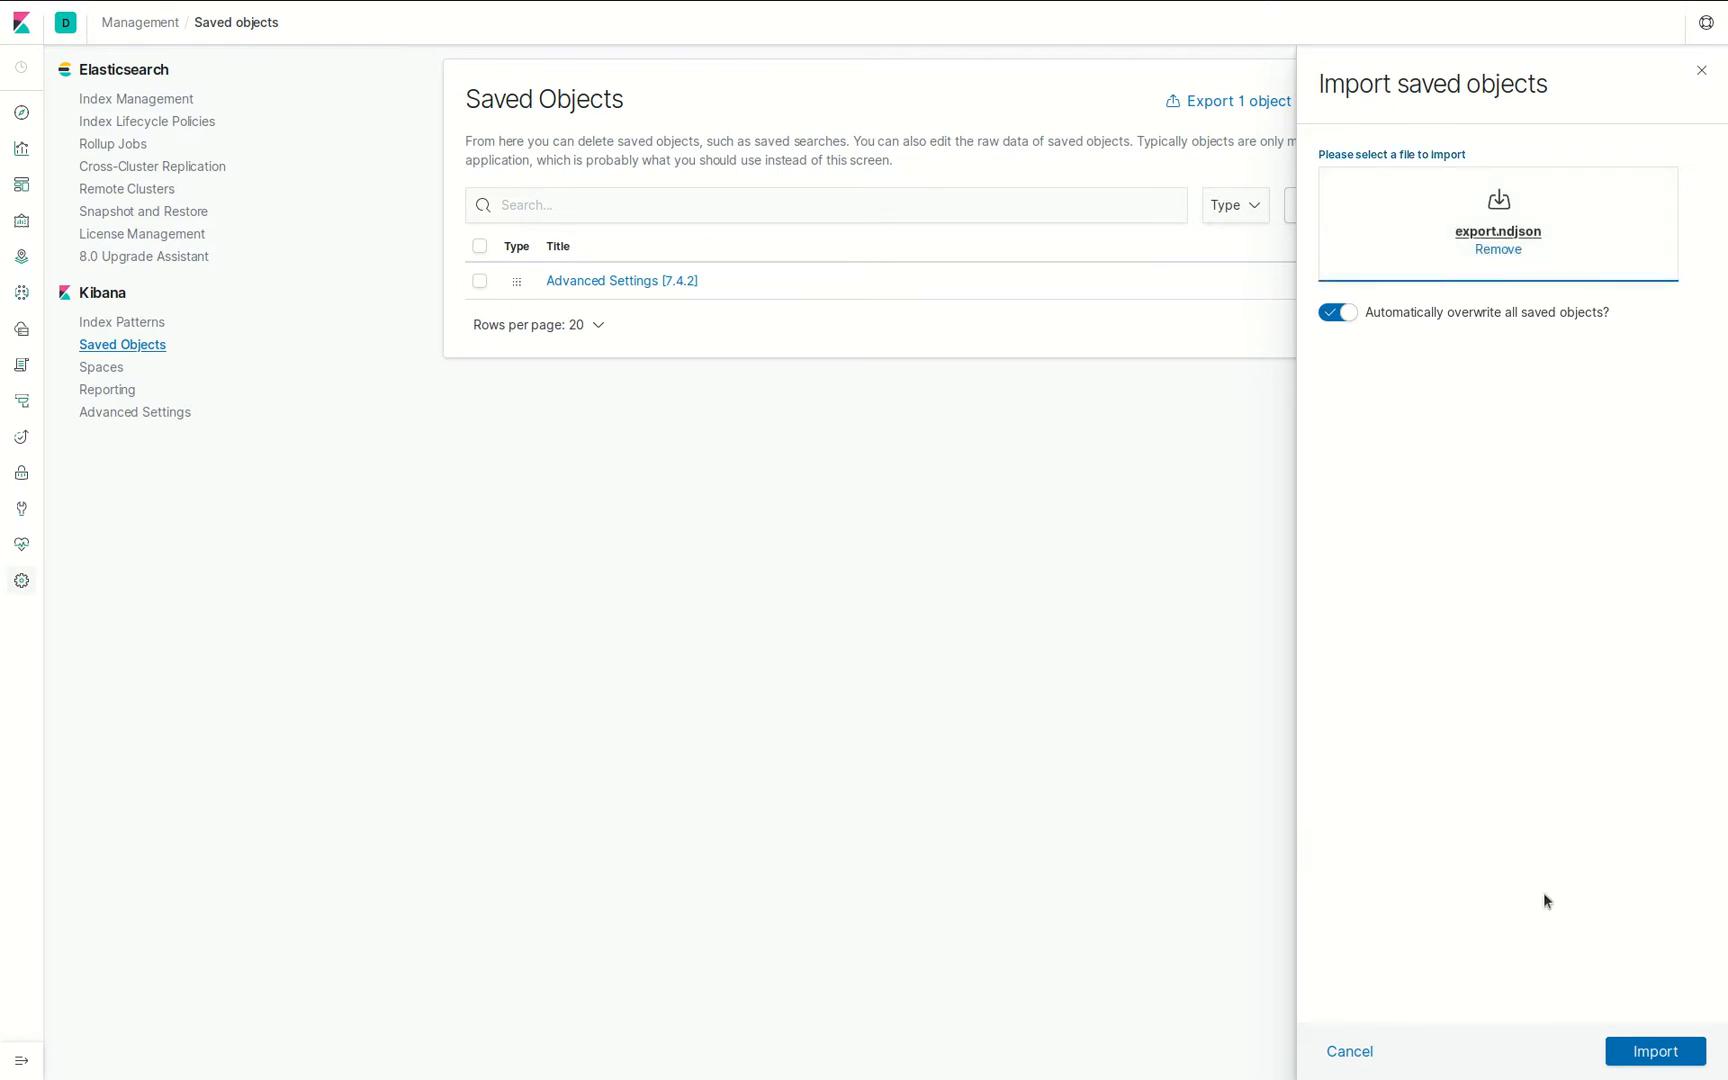
{"action": "left_click", "coordinate": [1652, 1050]}
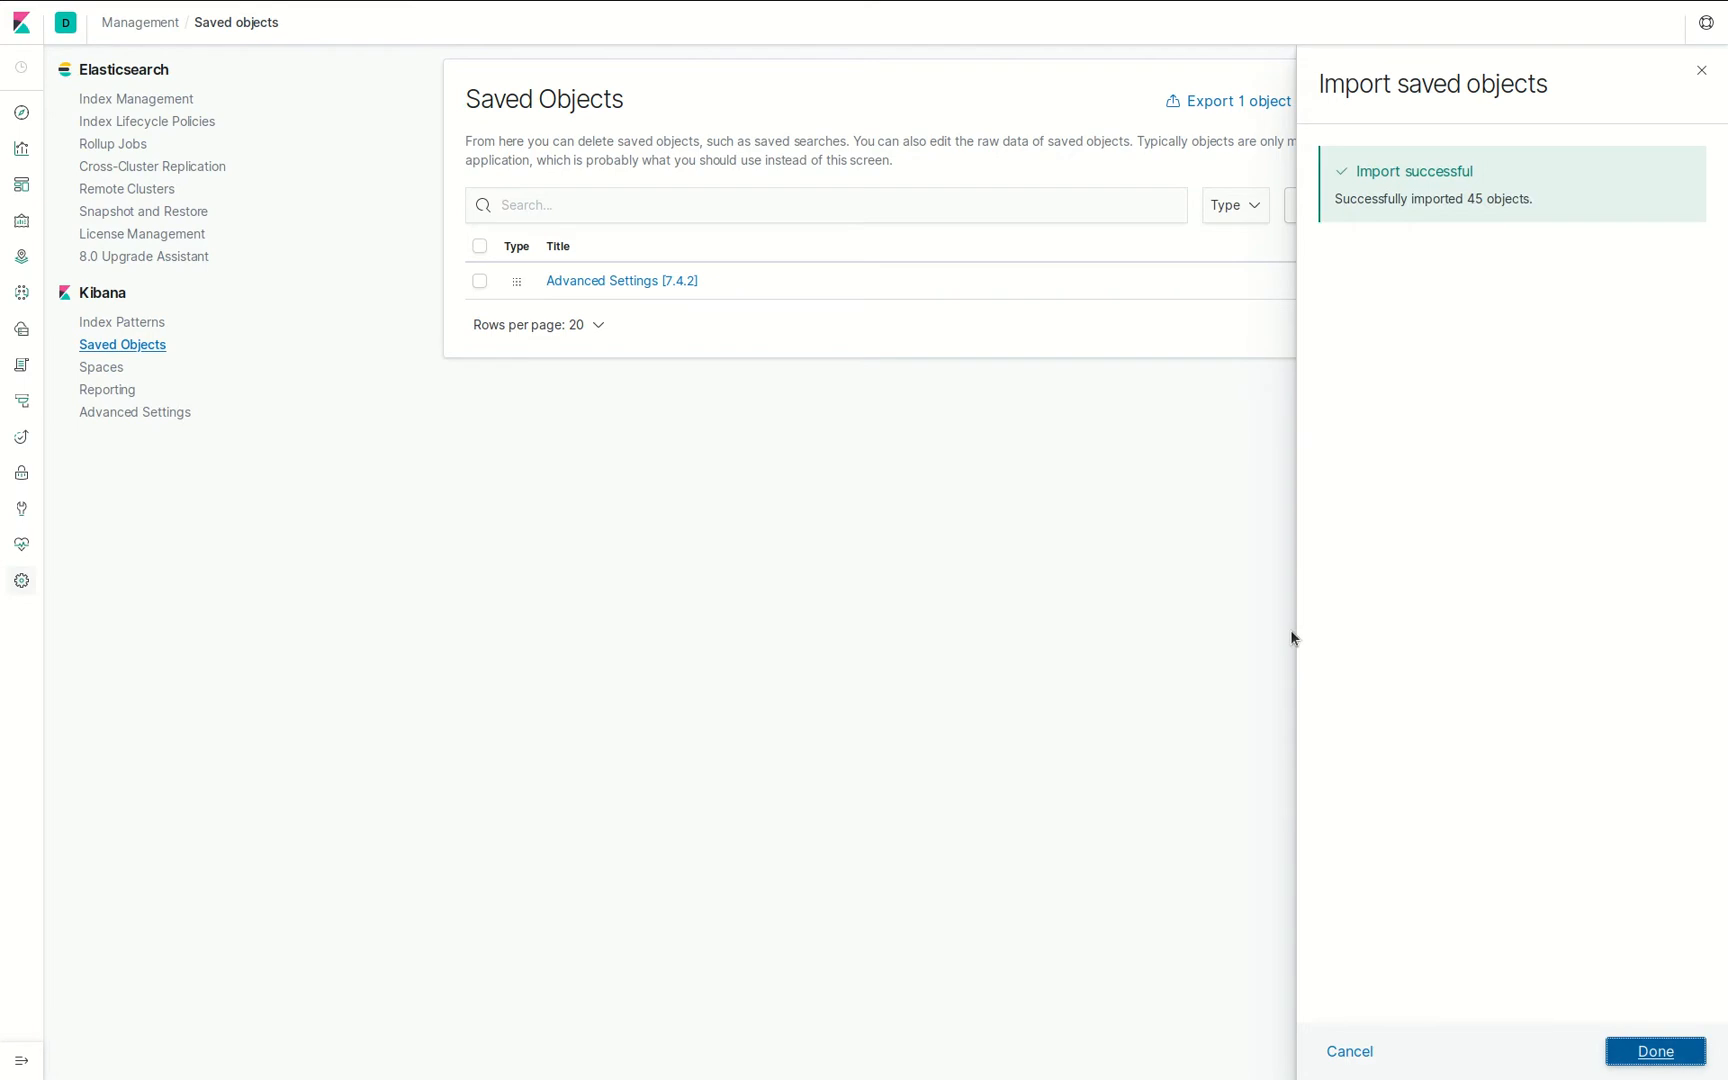
{"action": "left_click", "coordinate": [1652, 1050]}
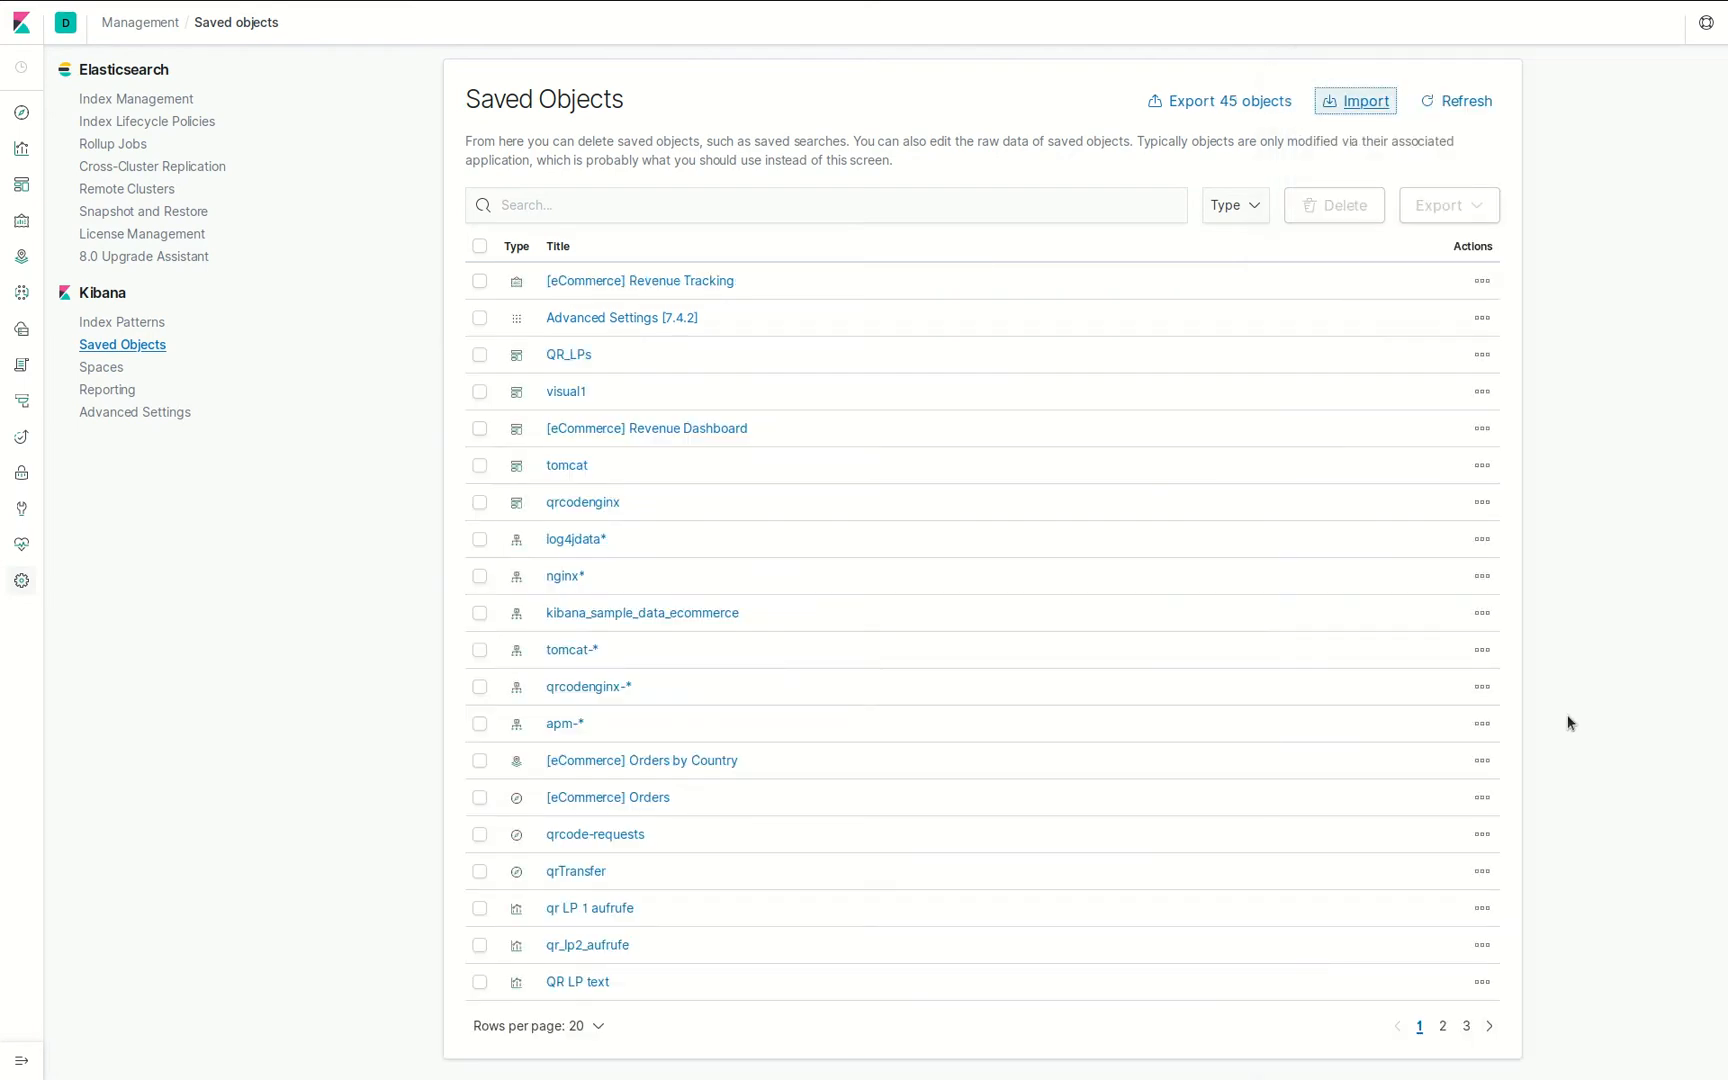